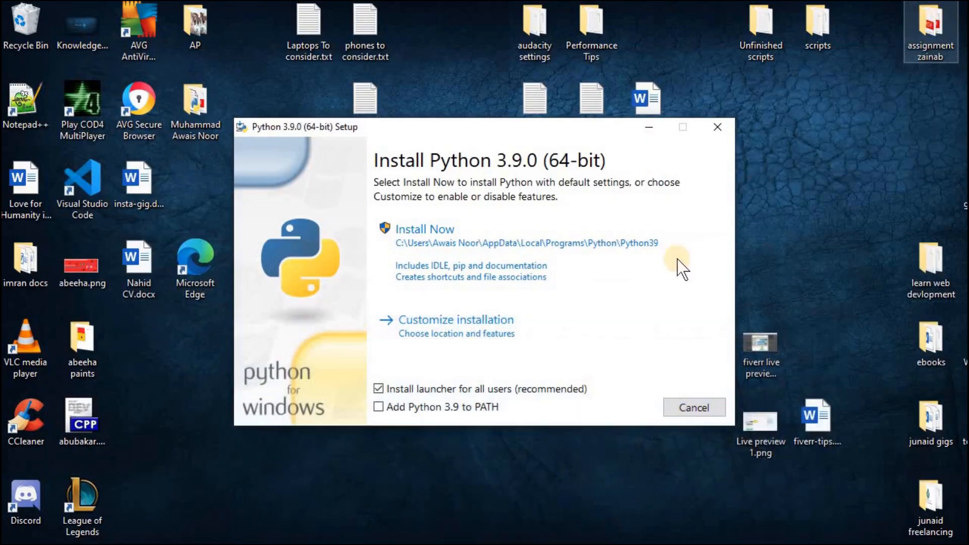
Install Python 3.9.0 (64-bit) with the default Install Now settings
{"action": "left_click", "coordinate": [425, 229]}
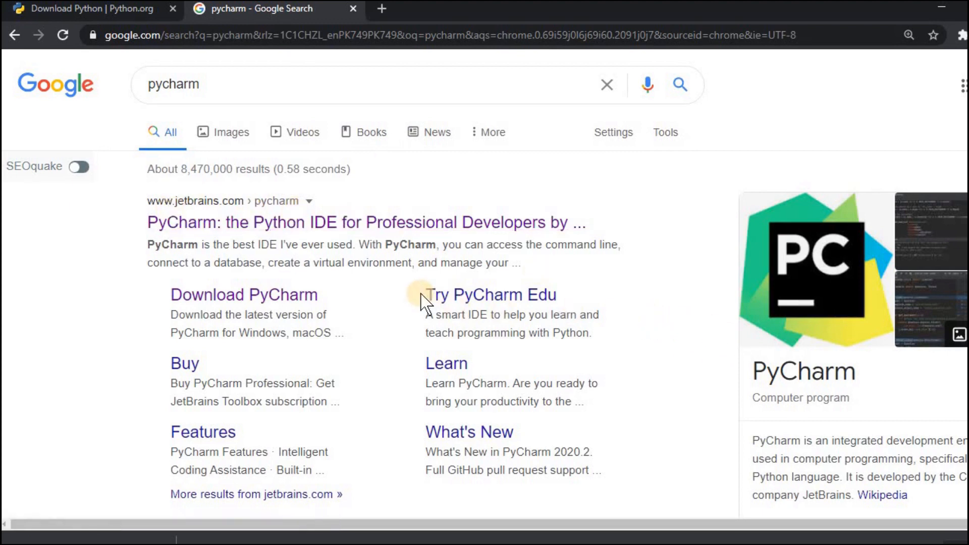
Open a jetbrains.com PyCharm page from the Google results for 'pycharm'
{"action": "left_click", "coordinate": [244, 294]}
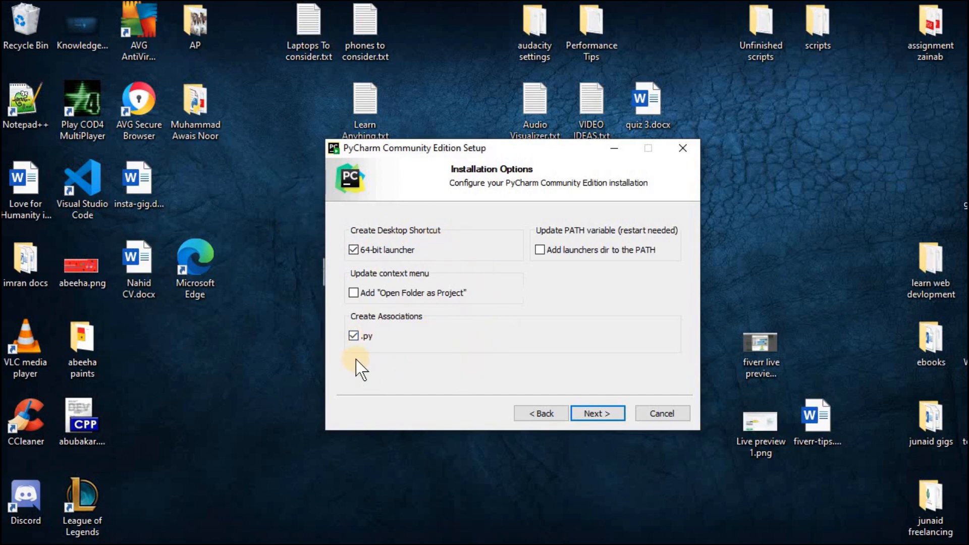
Install PyCharm with .py association, set it to launch after setup, and finish the installer
{"action": "left_click", "coordinate": [596, 413]}
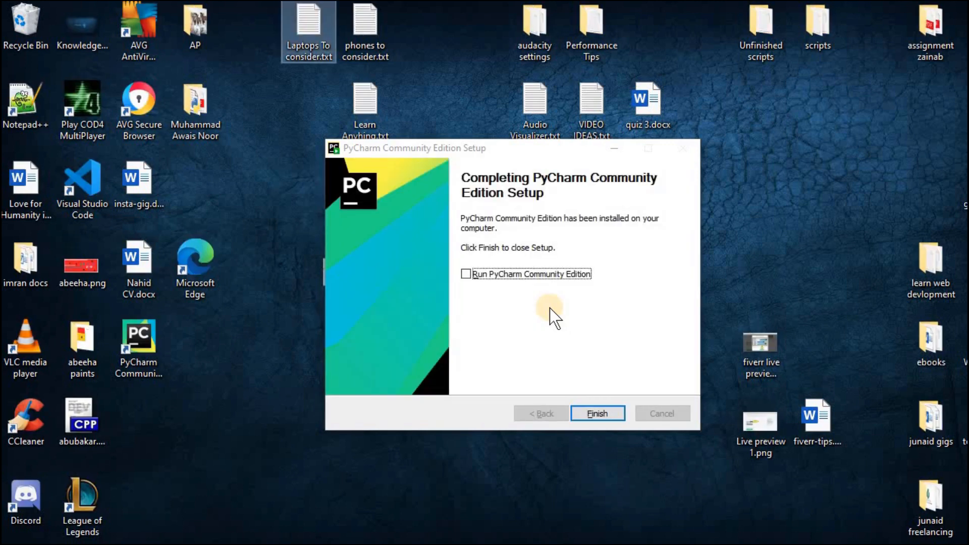
{"action": "left_click", "coordinate": [596, 413]}
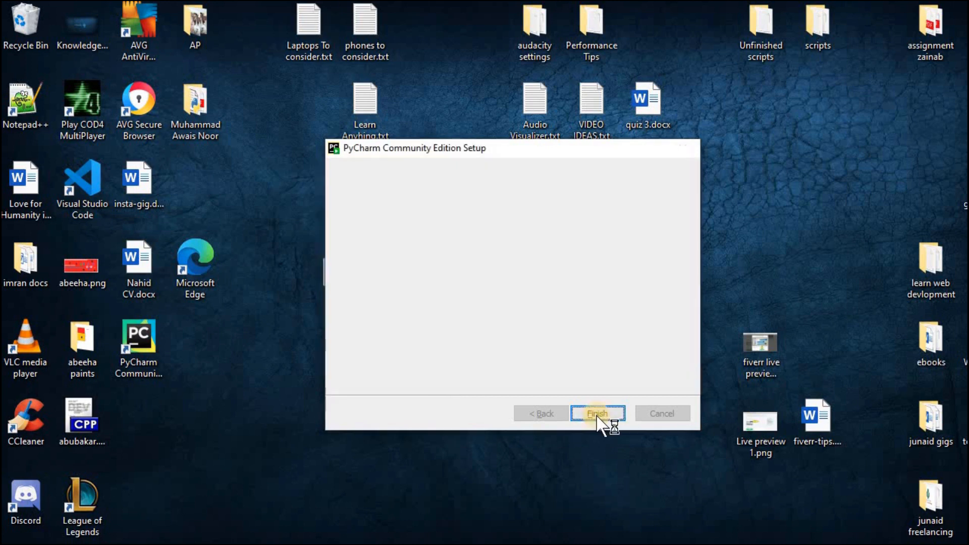
{"action": "left_click", "coordinate": [595, 414]}
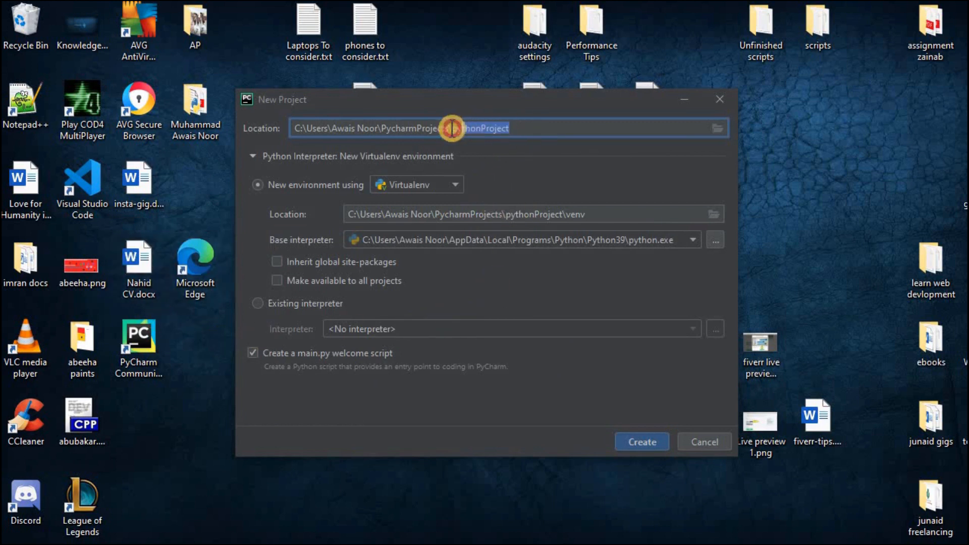
Name the new project python1 in place of the default pythonProject location
{"action": "type", "text": "python"}
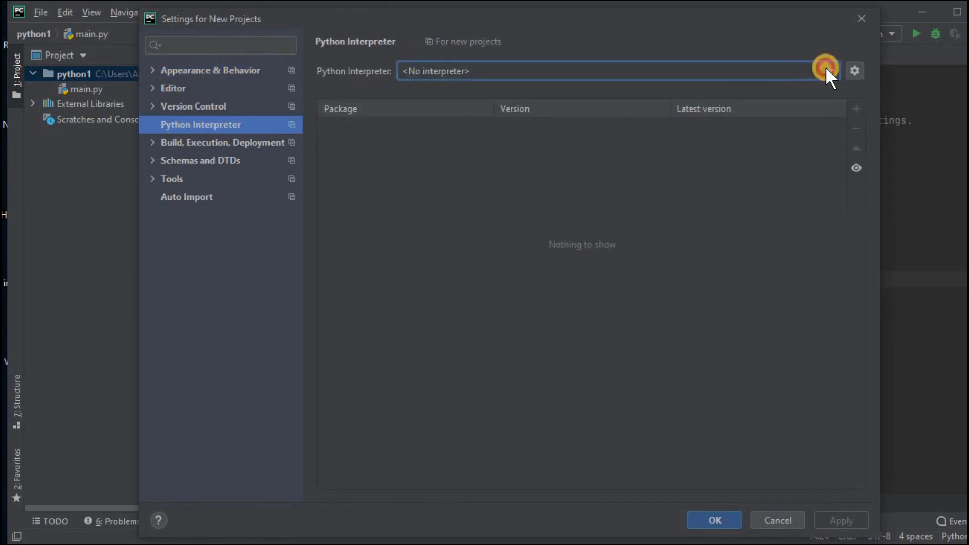
Choose Python 3.9 (Python39\python.exe) as the default interpreter and apply it
{"action": "left_click", "coordinate": [830, 71]}
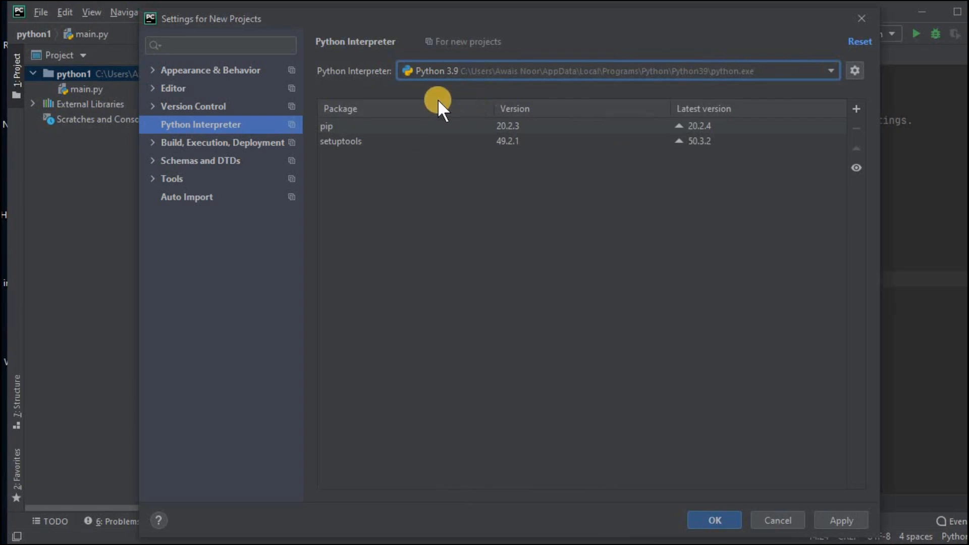
{"action": "left_click", "coordinate": [714, 520]}
{"action": "type", "text": "print(\"hello world\")"}
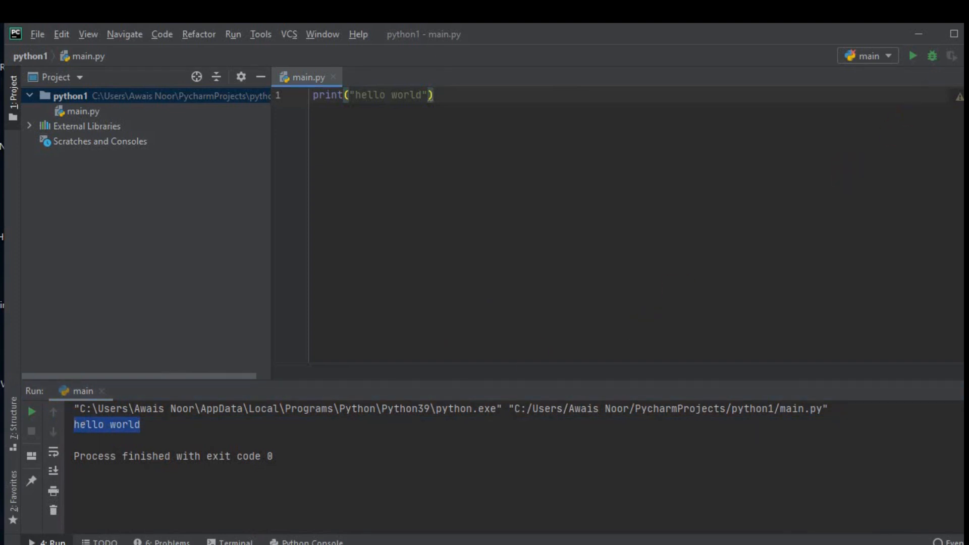